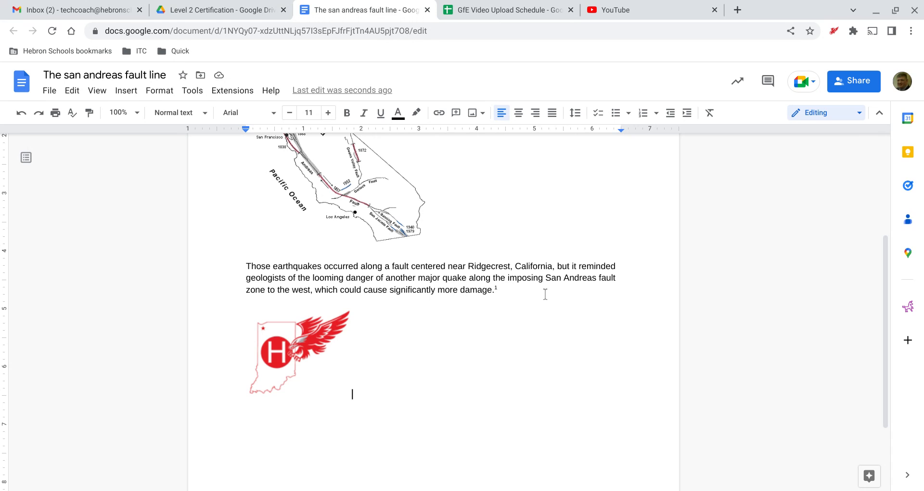
Double-click 'San Andreas' in the Ridgecrest earthquakes paragraph to select it.
{"action": "double_click", "coordinate": [553, 277]}
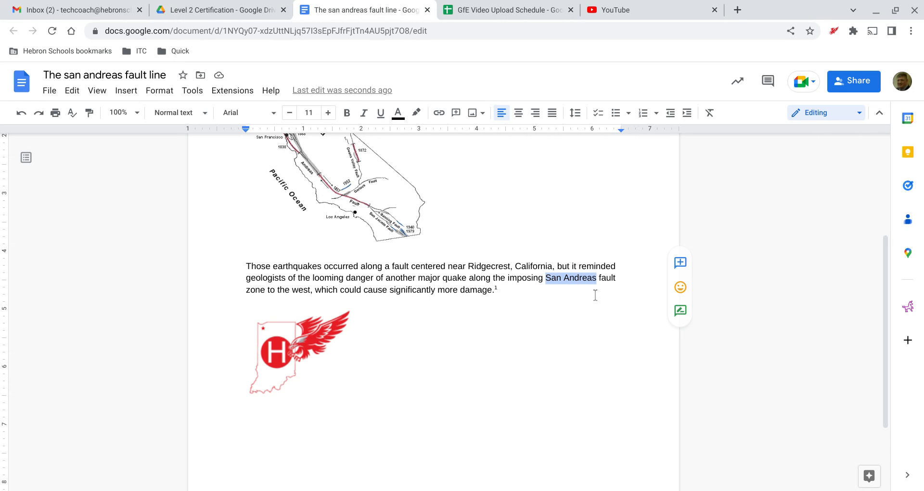
{"action": "mouse_move", "coordinate": [656, 288]}
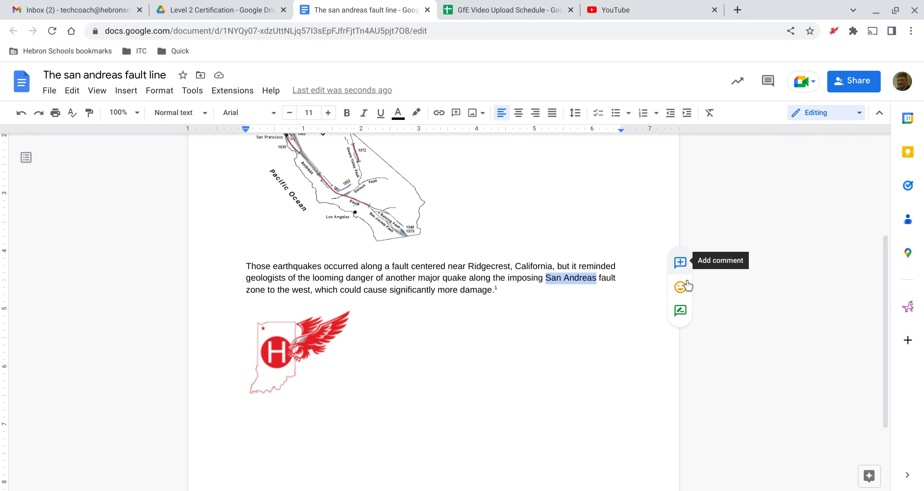
{"action": "mouse_move", "coordinate": [680, 287]}
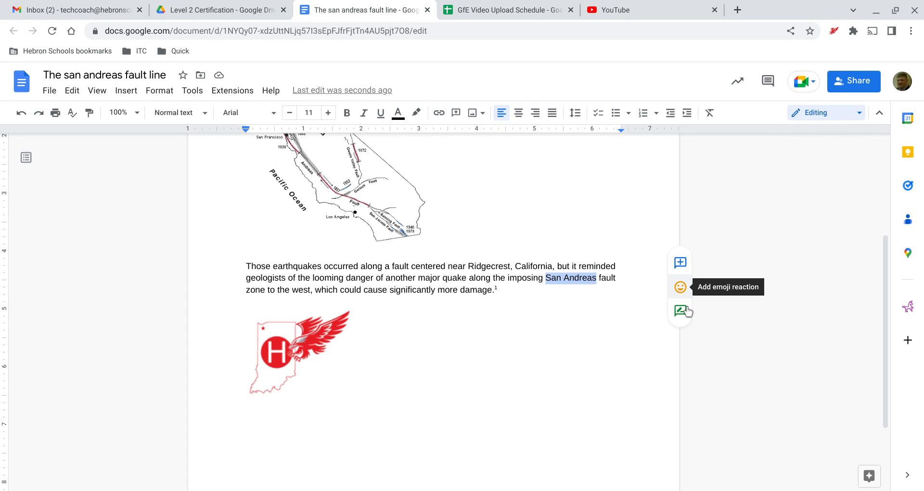
{"action": "mouse_move", "coordinate": [680, 312]}
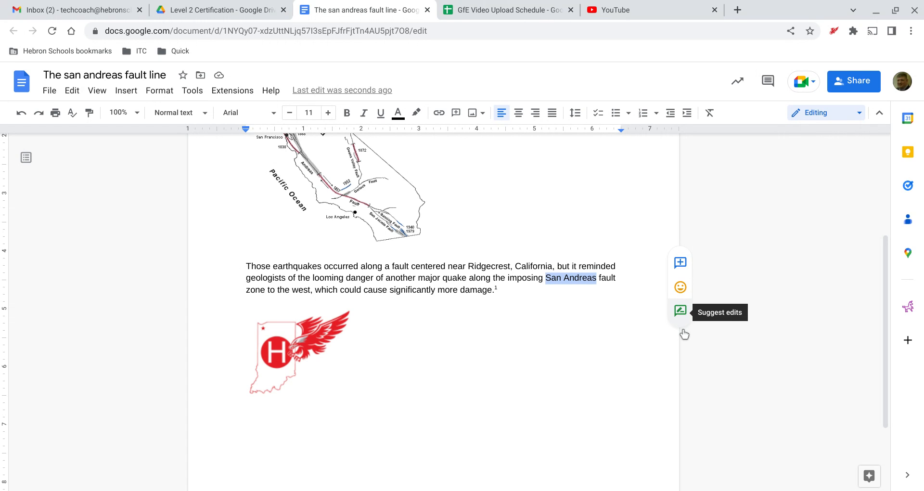
{"action": "mouse_move", "coordinate": [679, 262]}
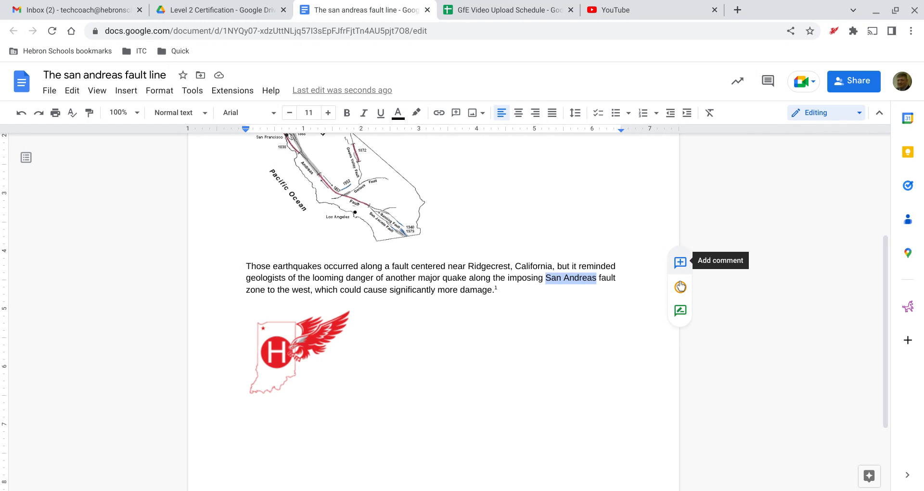
Comment 'Why is this here? We don't live anywhere near San Andreas. This is Hebron.'.
{"action": "left_click", "coordinate": [678, 262]}
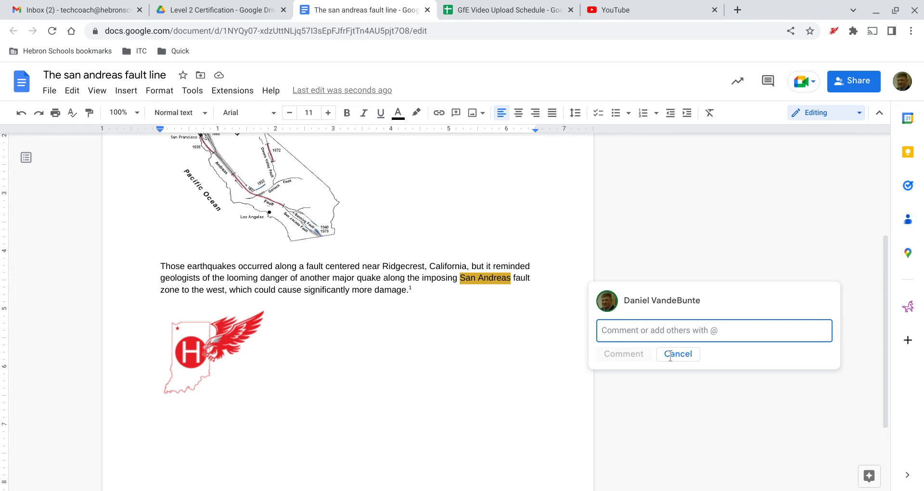
{"action": "mouse_move", "coordinate": [745, 358]}
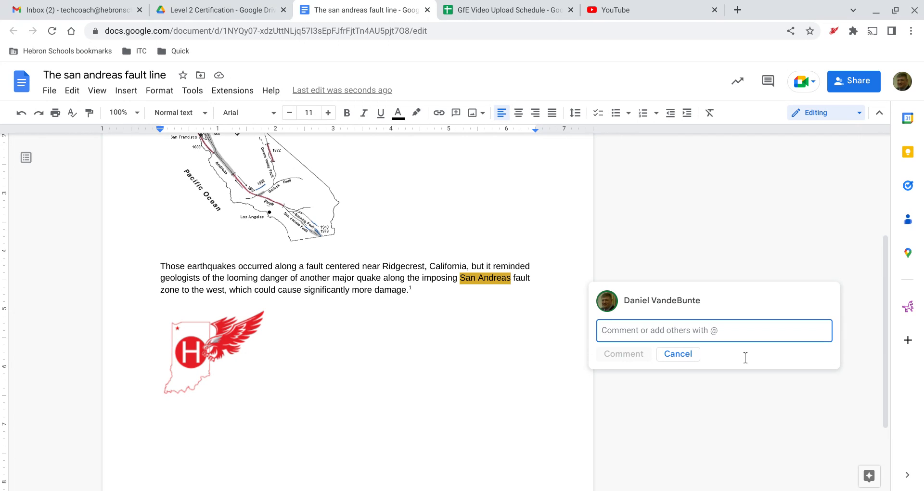
{"action": "type", "text": "W"}
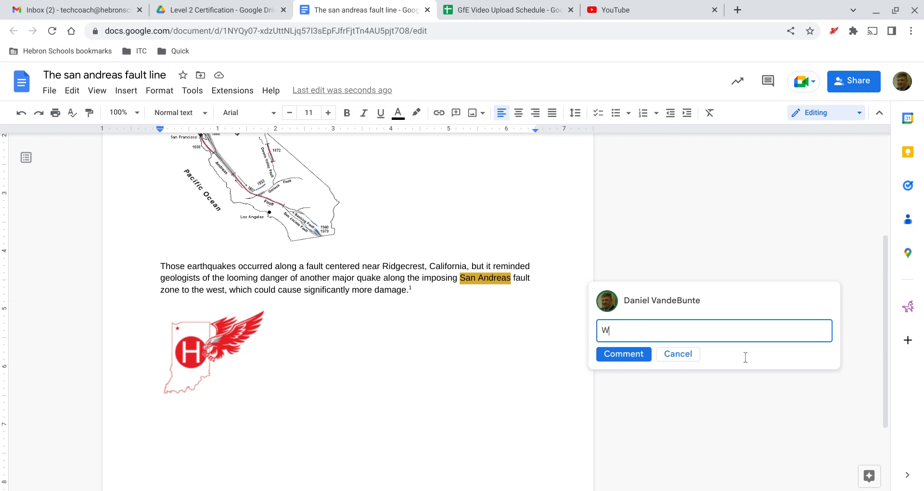
{"action": "type", "text": "hy is this here"}
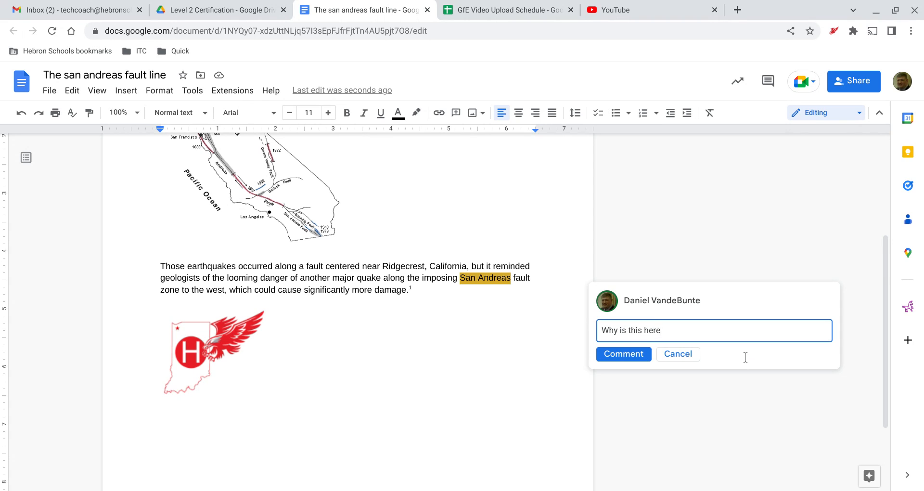
{"action": "type", "text": "? We don'y"}
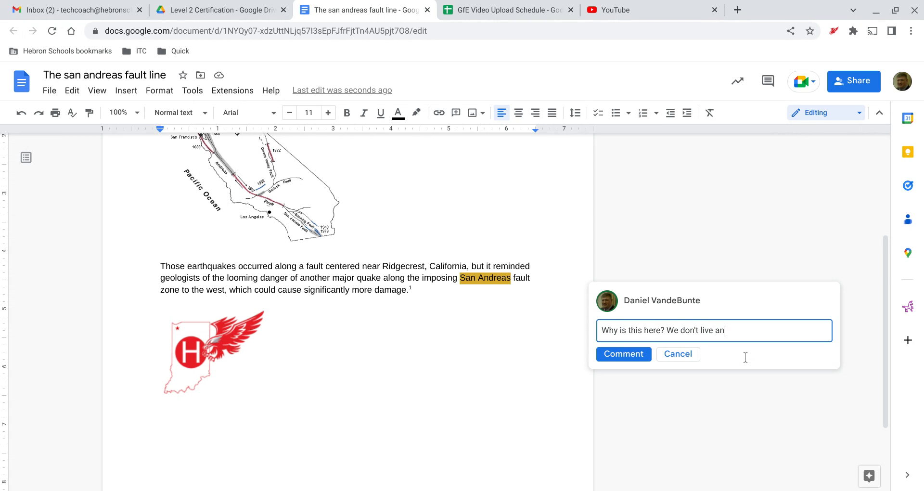
{"action": "type", "text": "ywhere near"}
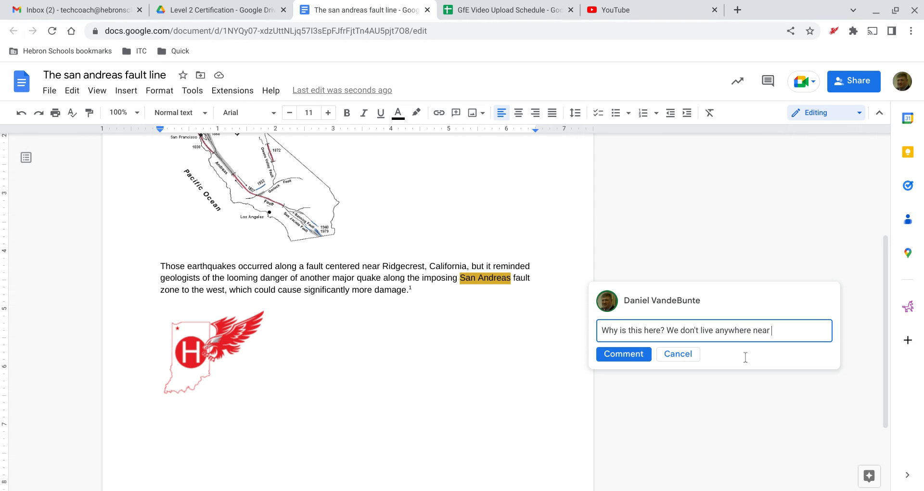
{"action": "type", "text": "San Andreas. This is Hebron"}
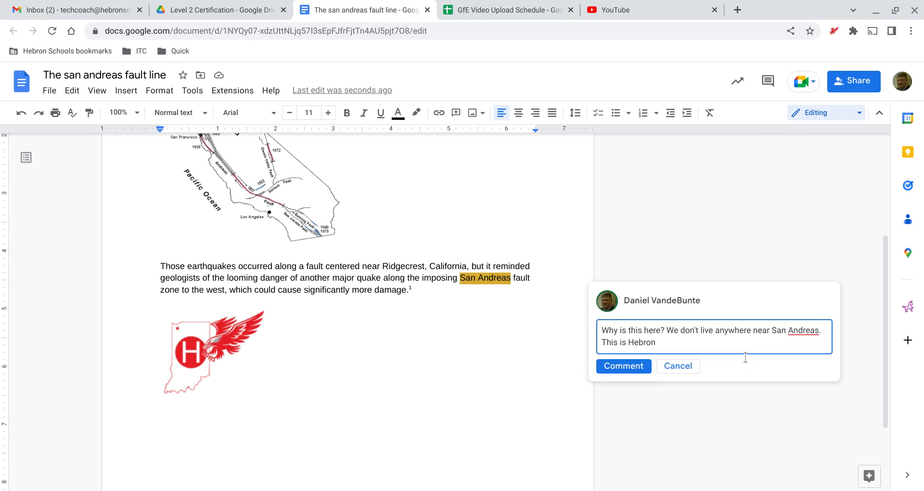
{"action": "type", "text": "."}
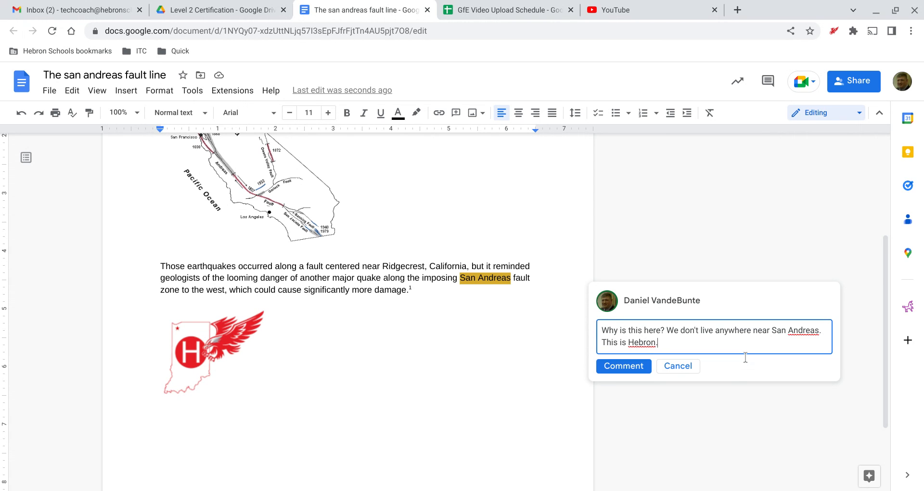
{"action": "left_click", "coordinate": [623, 366]}
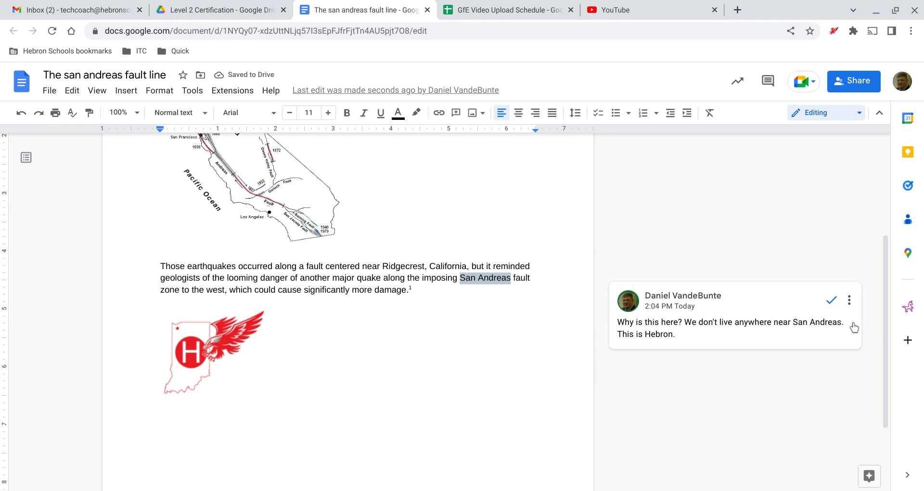
Reopen the San Andreas comment via its menu's Edit and place the cursor in the reply box.
{"action": "left_click", "coordinate": [848, 299]}
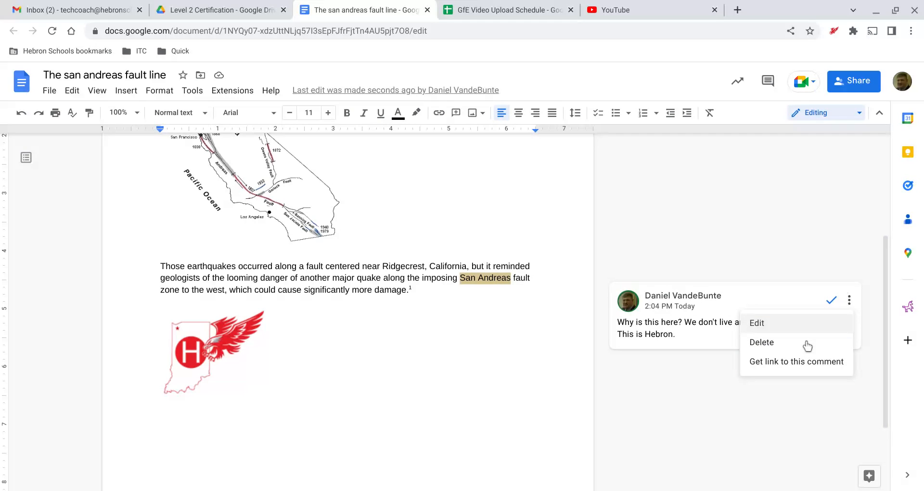
{"action": "left_click", "coordinate": [756, 322]}
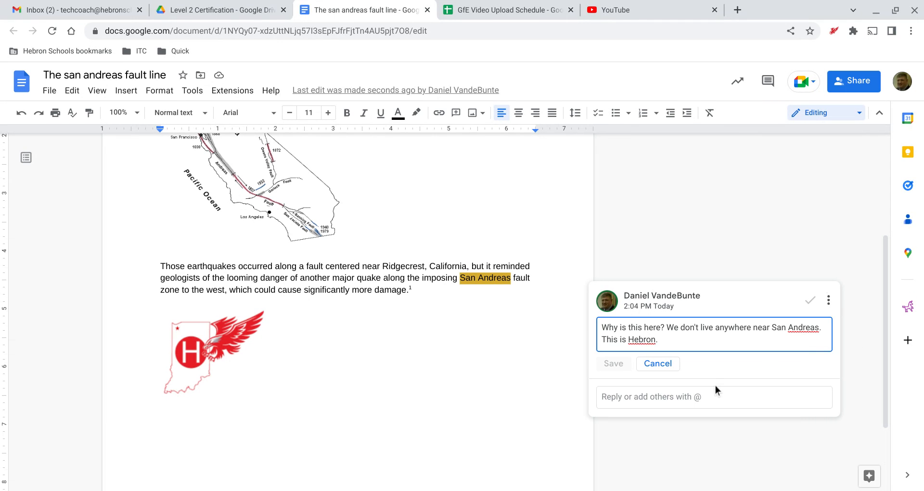
{"action": "left_click", "coordinate": [706, 396]}
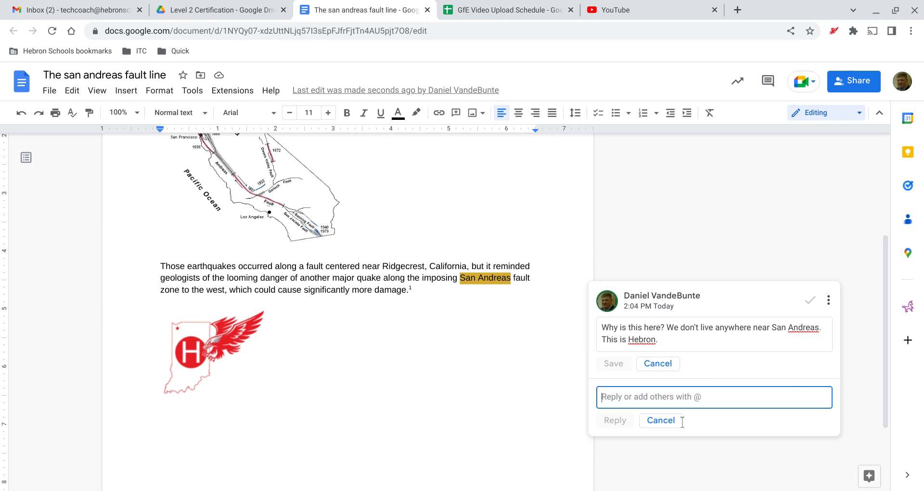
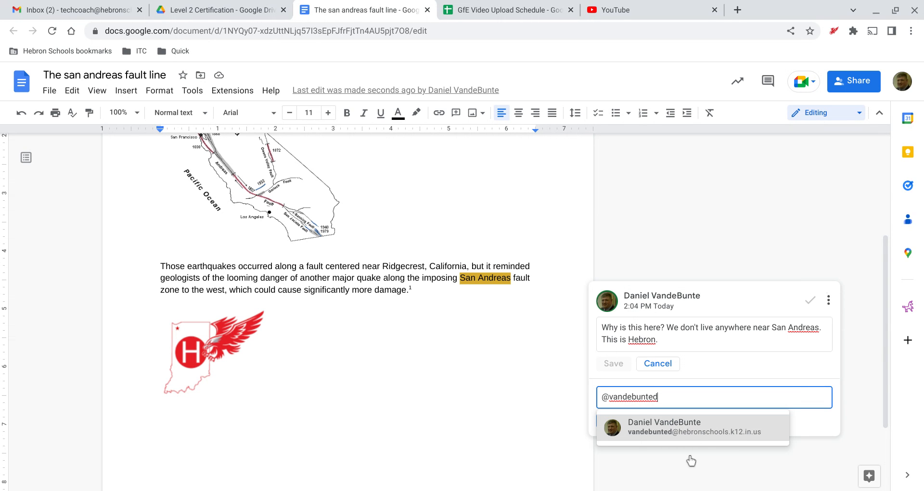
{"action": "left_click", "coordinate": [691, 426]}
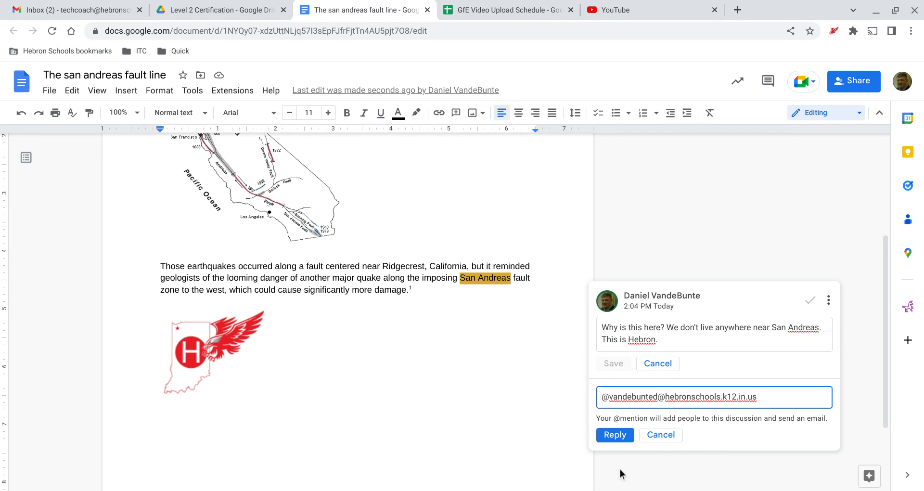
{"action": "type", "text": "FIX THIS!!!!!"}
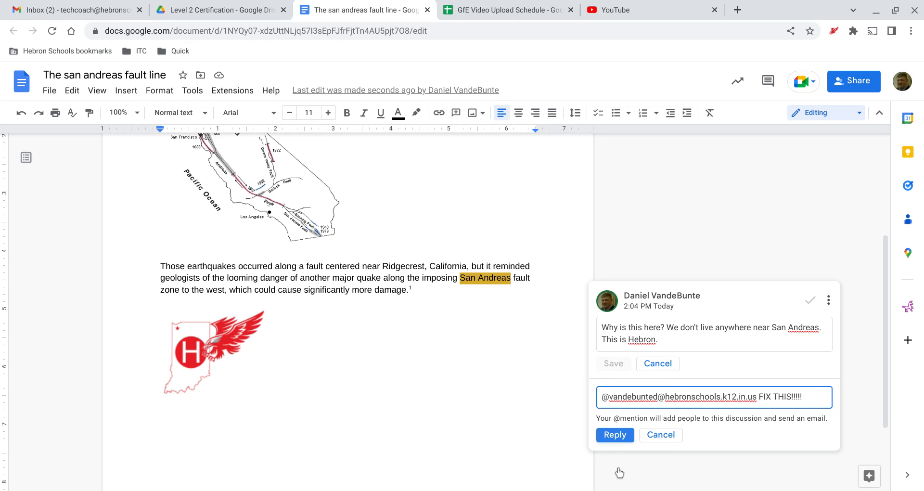
{"action": "left_click", "coordinate": [614, 435]}
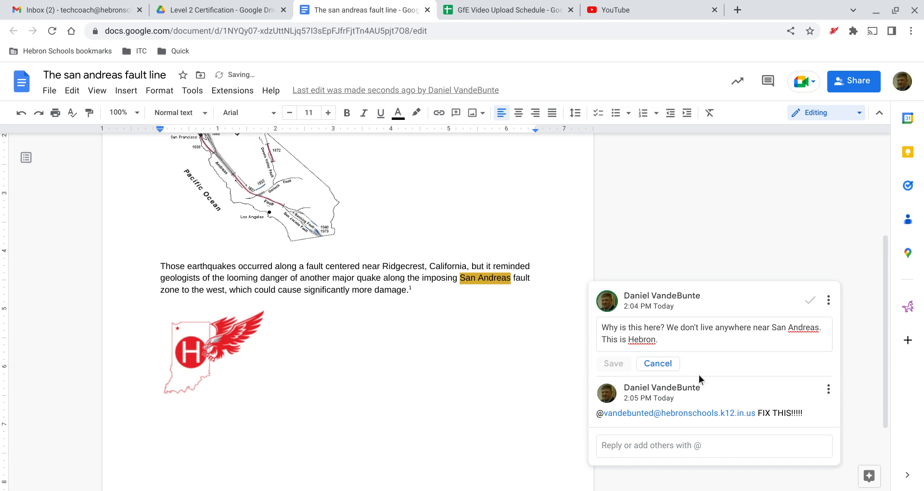
{"action": "mouse_move", "coordinate": [765, 330]}
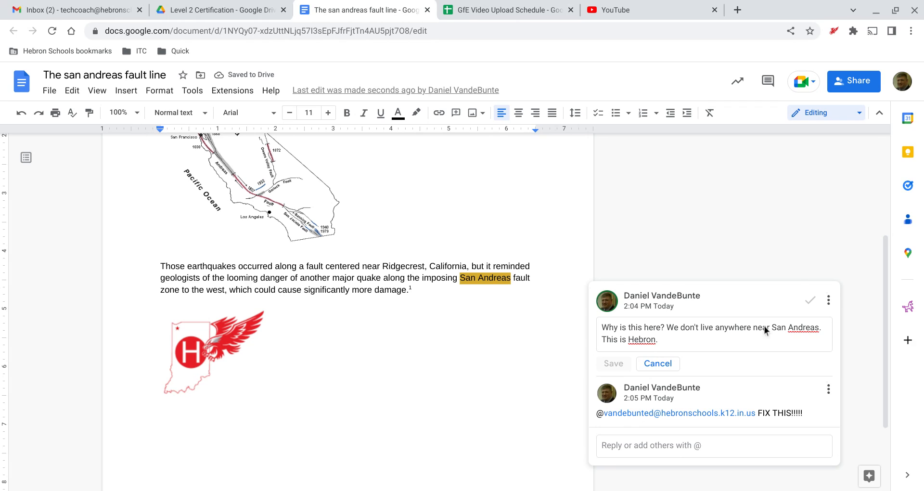
{"action": "mouse_move", "coordinate": [797, 284]}
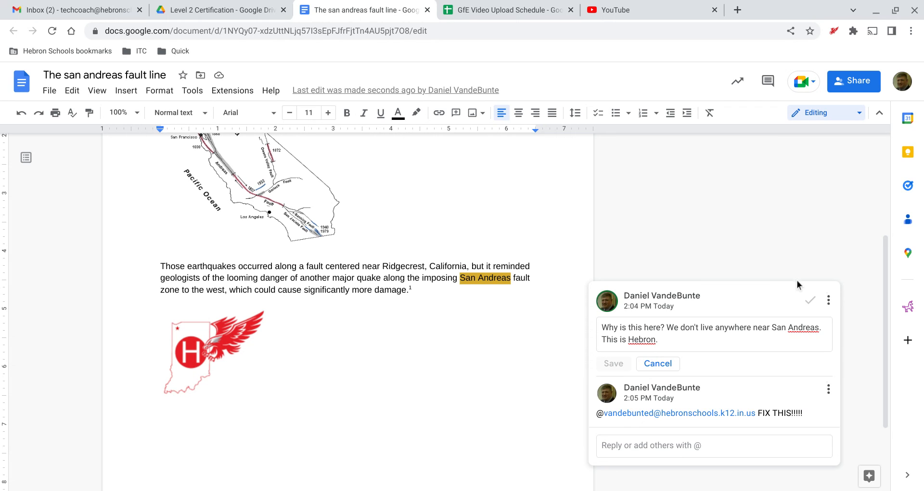
{"action": "mouse_move", "coordinate": [808, 300]}
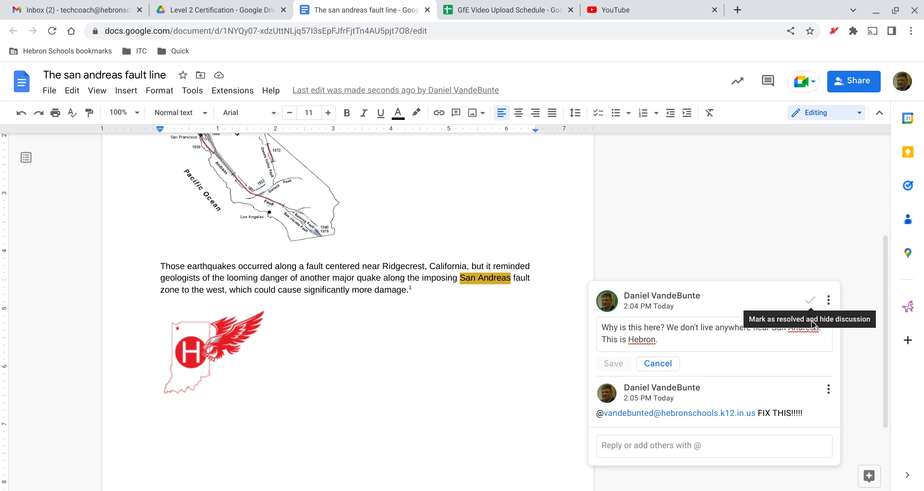
{"action": "mouse_move", "coordinate": [809, 322]}
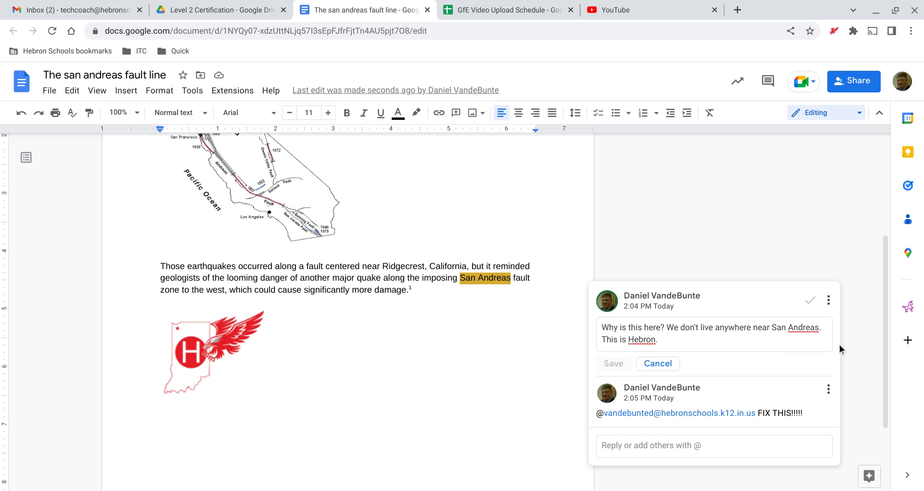
{"action": "mouse_move", "coordinate": [839, 346]}
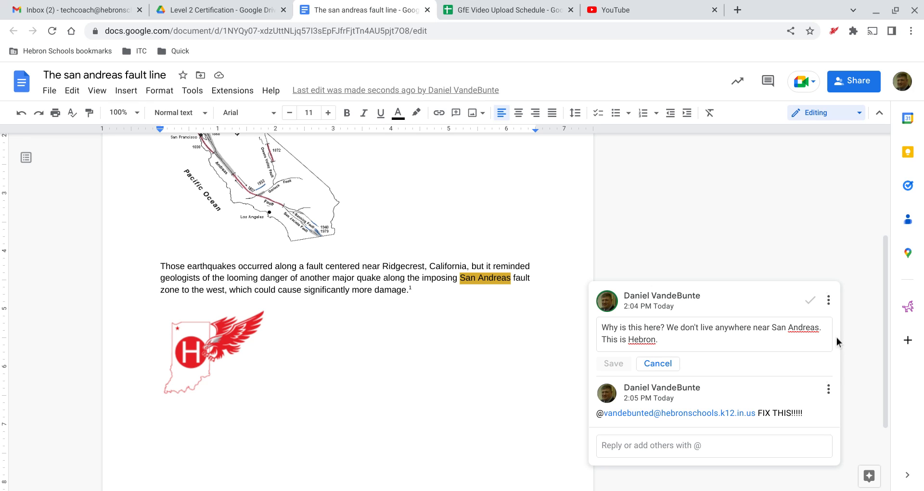
Activate the San Andreas thread and show the original comment's edit, delete and link options.
{"action": "left_click", "coordinate": [827, 300]}
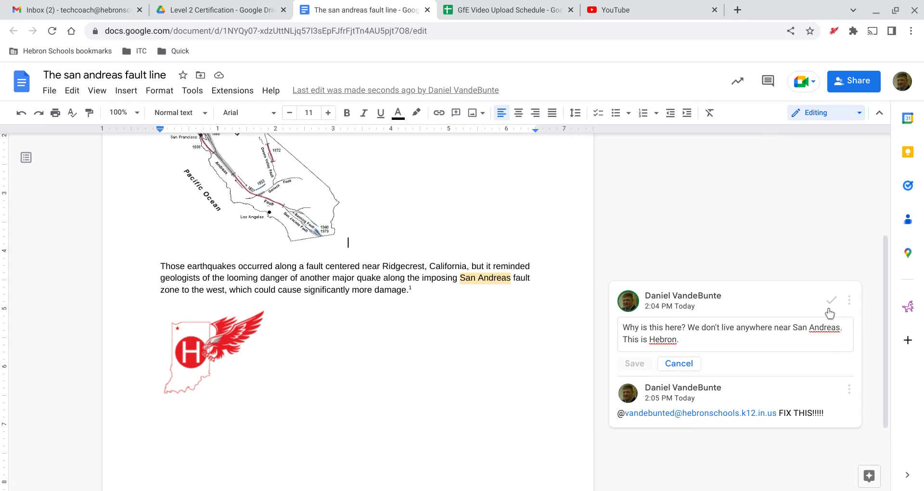
{"action": "mouse_move", "coordinate": [831, 300]}
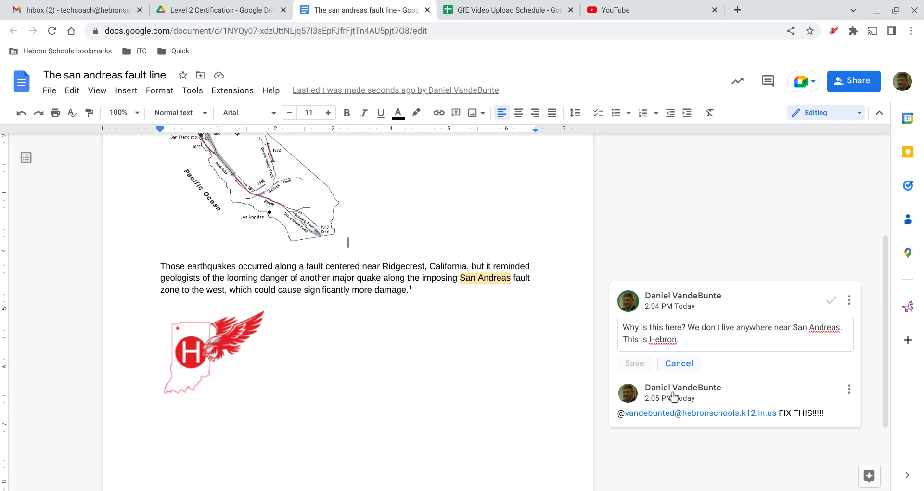
{"action": "left_click", "coordinate": [849, 299]}
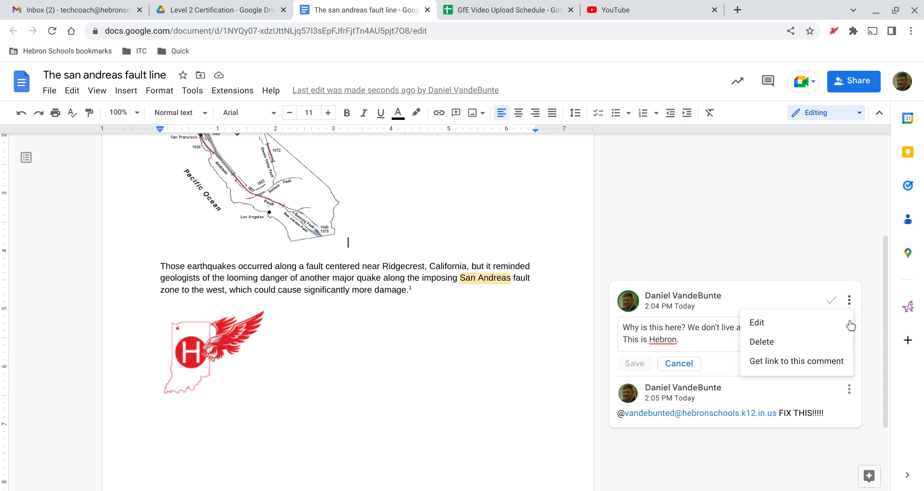